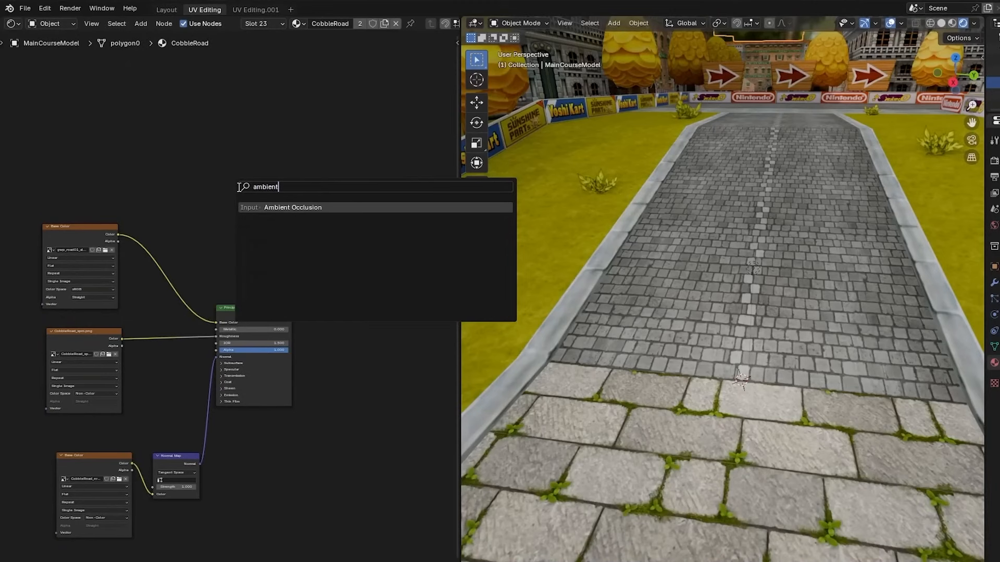
- Connect an Ambient Occlusion input into the cobble road shader
click(165, 9)
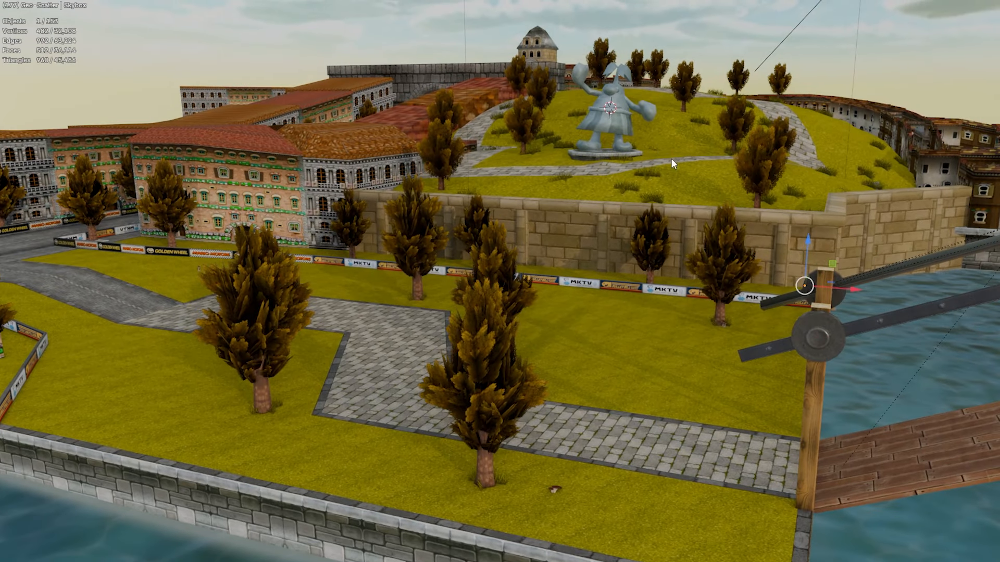
mouse_move(487, 295)
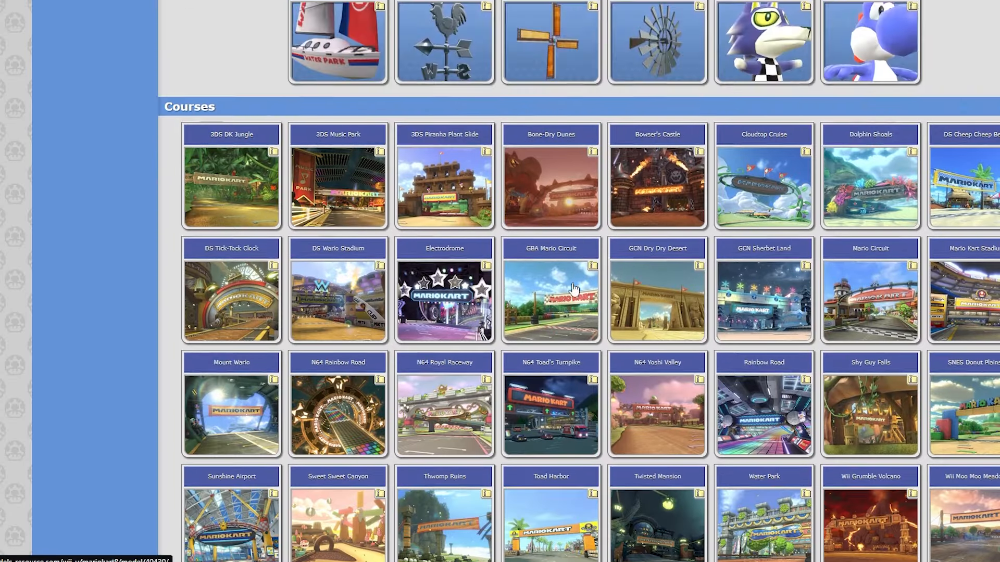
- Scroll the Mario Kart 8 models page down to the DLC Courses section
scroll(down, 3)
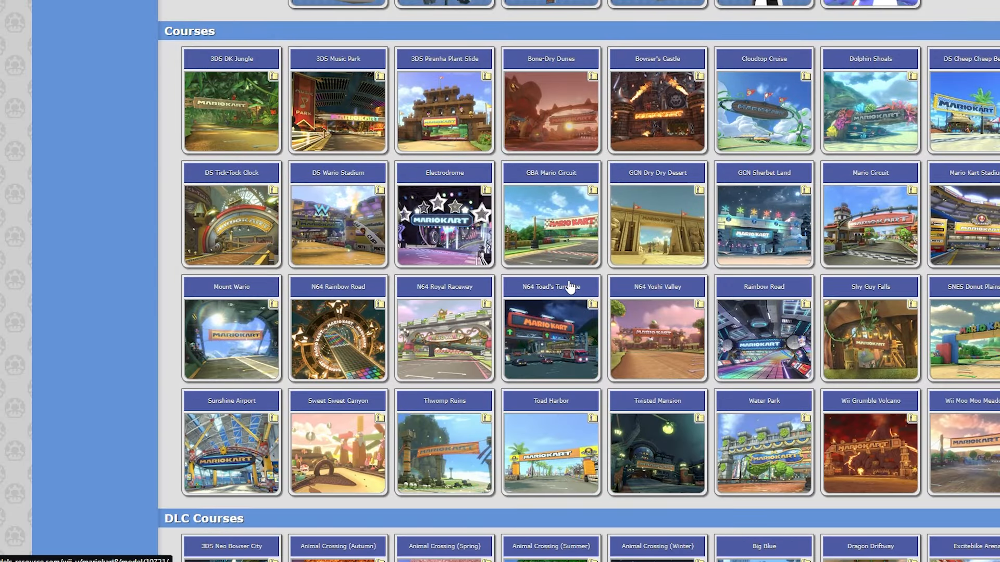
scroll(down, 3)
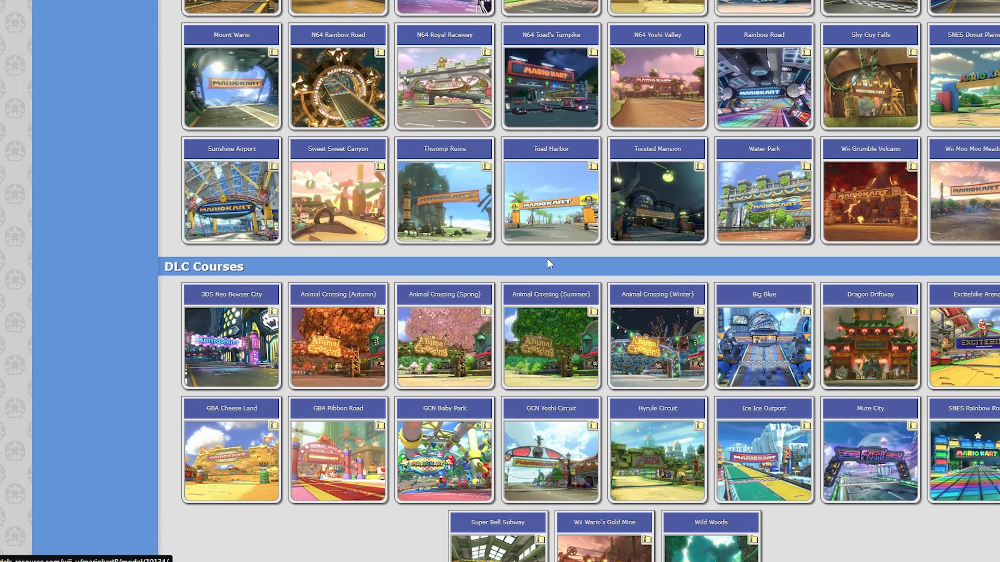
mouse_move(646, 466)
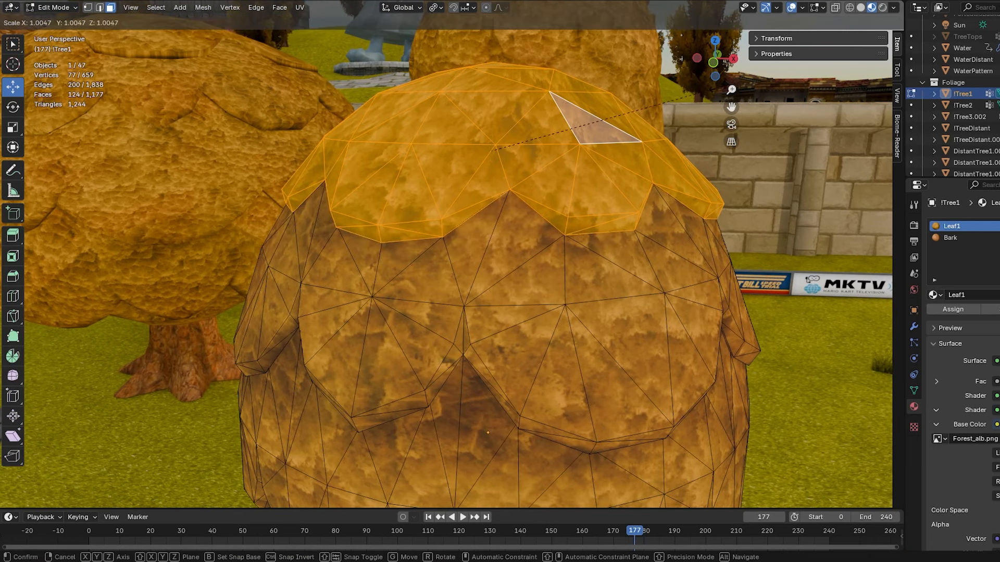
- Duplicate the tree's top leaf faces as a slightly enlarged second layer
key(Tab)
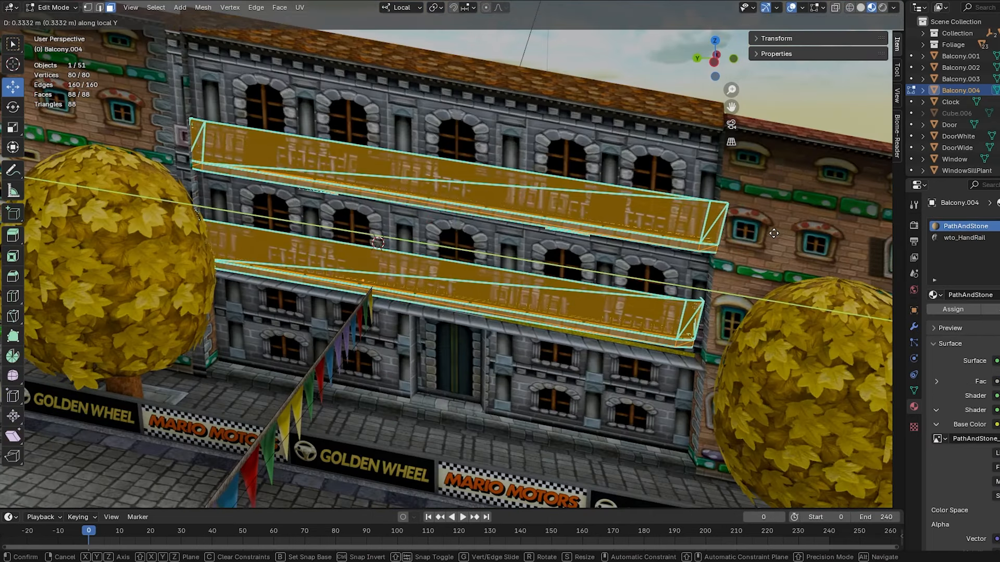
- Confirm the duplicated balcony's position along the arched-window facade
key(Tab)
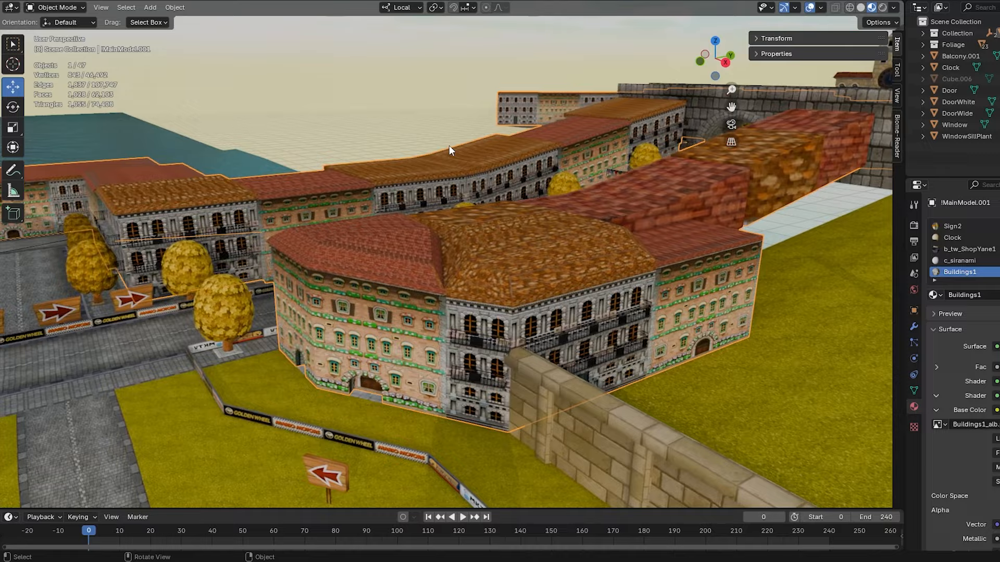
- Orbit the view around the square's buildings to check balcony placement
drag(450, 150, 420, 300)
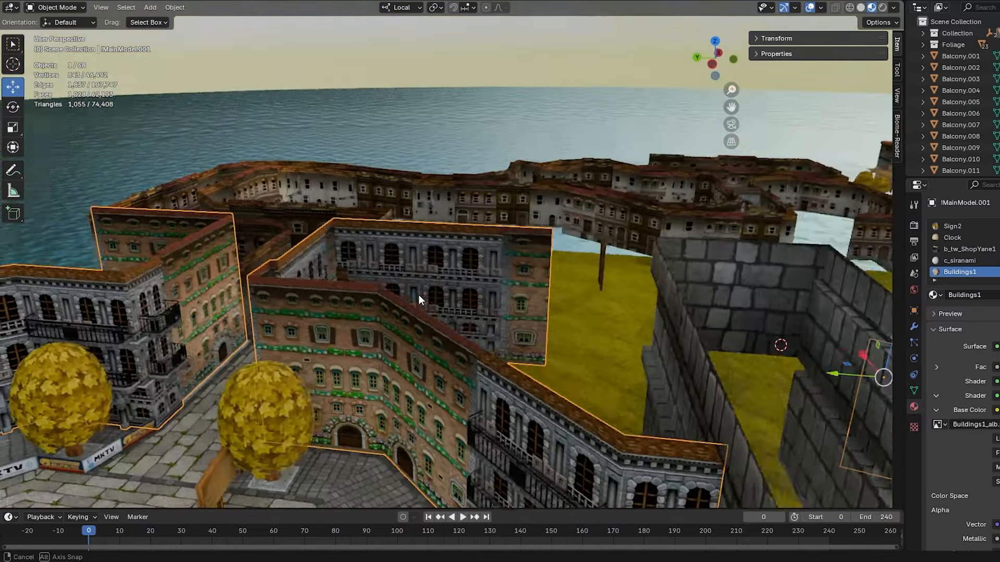
drag(421, 300, 678, 311)
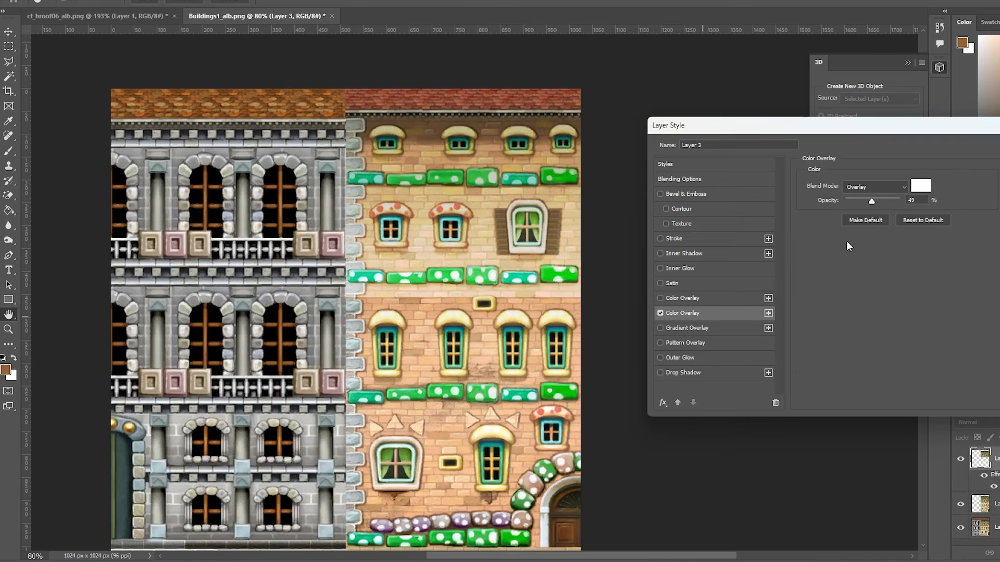
- Set Layer 3's white Color Overlay to Overlay blend at about 49% opacity
drag(871, 200, 877, 200)
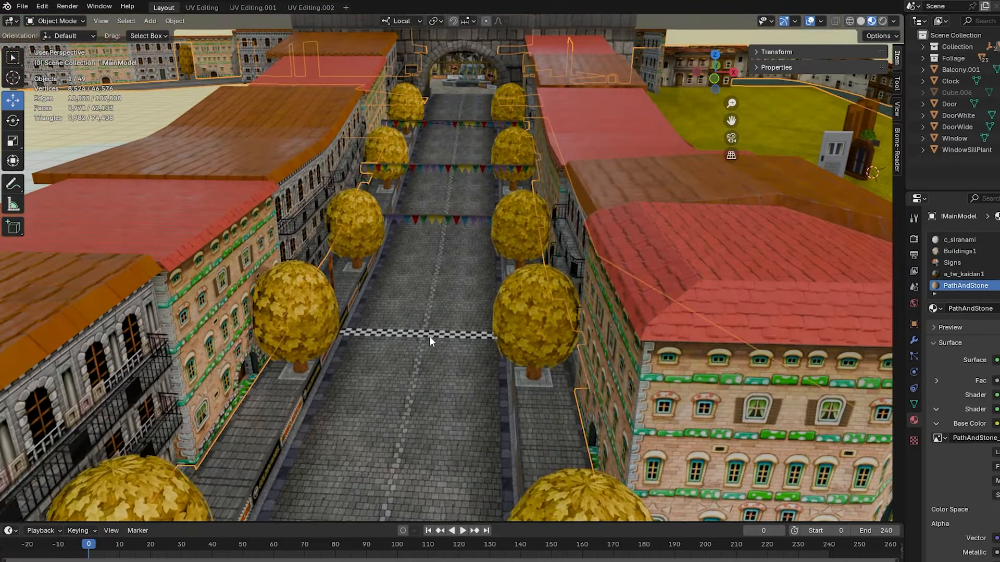
- Inspect the window material, then place shuttered windows and a WindowSillPlant planter on the facade
click(202, 8)
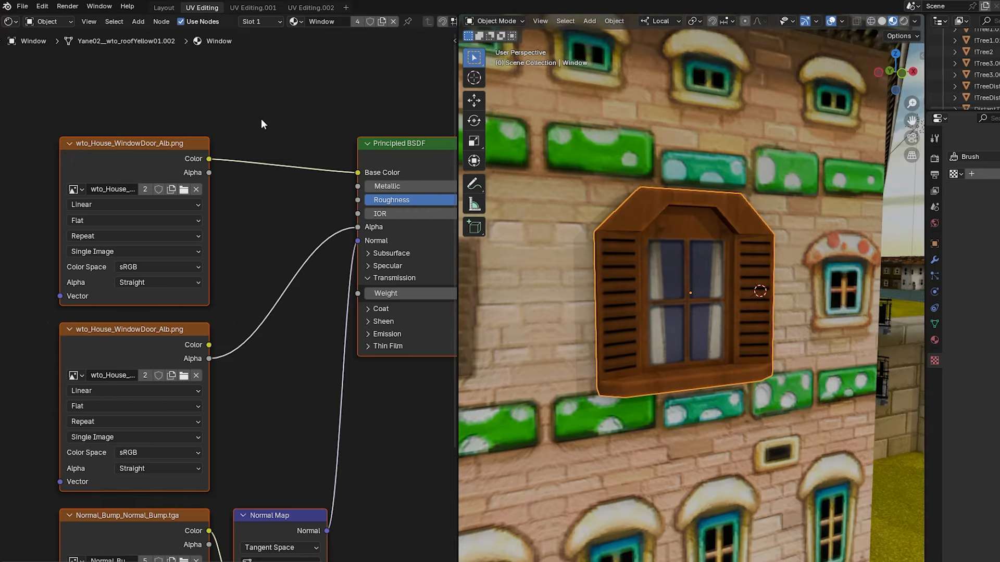
click(165, 7)
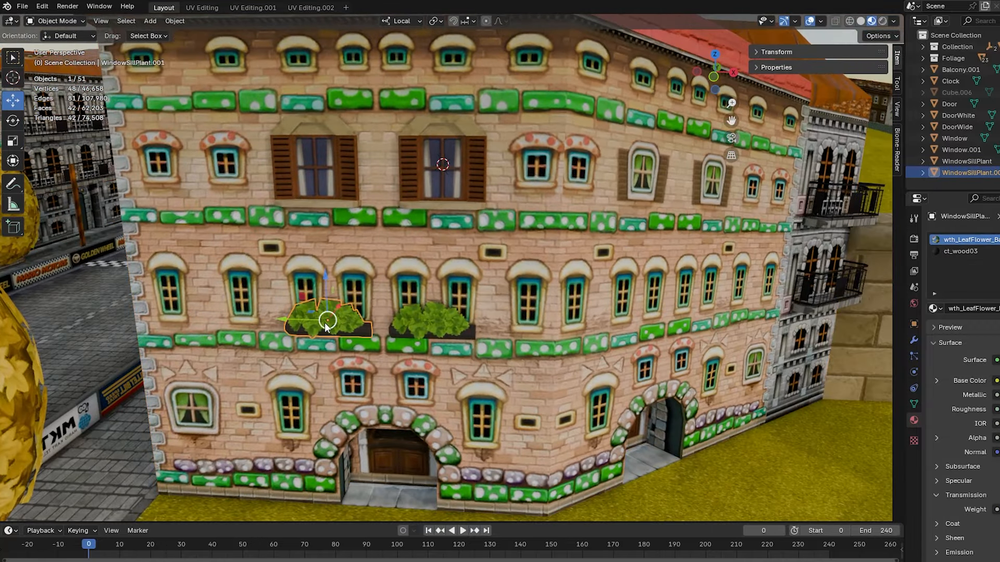
click(252, 7)
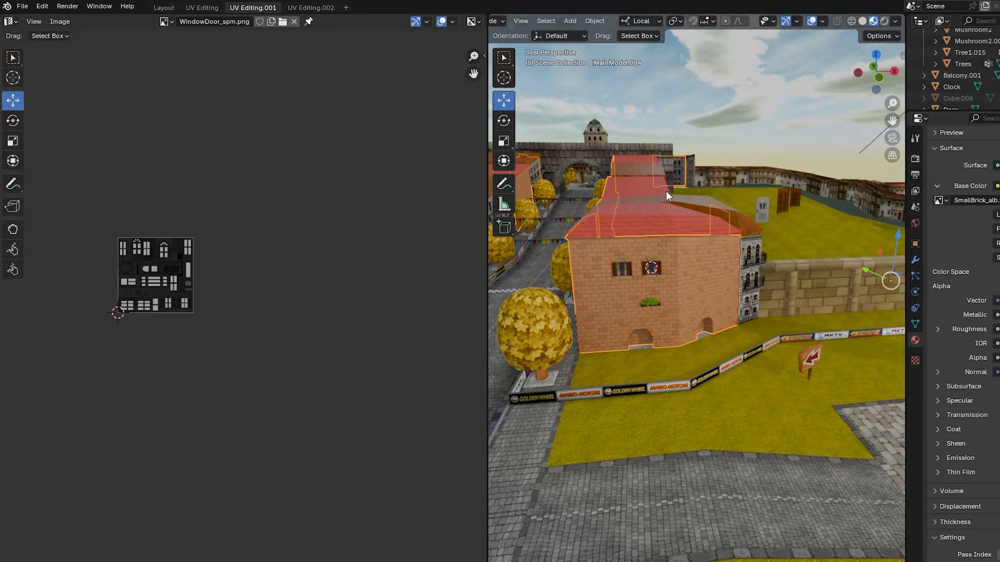
- Switch to the UV Editing.001 workspace to furnish the small brick house
click(164, 6)
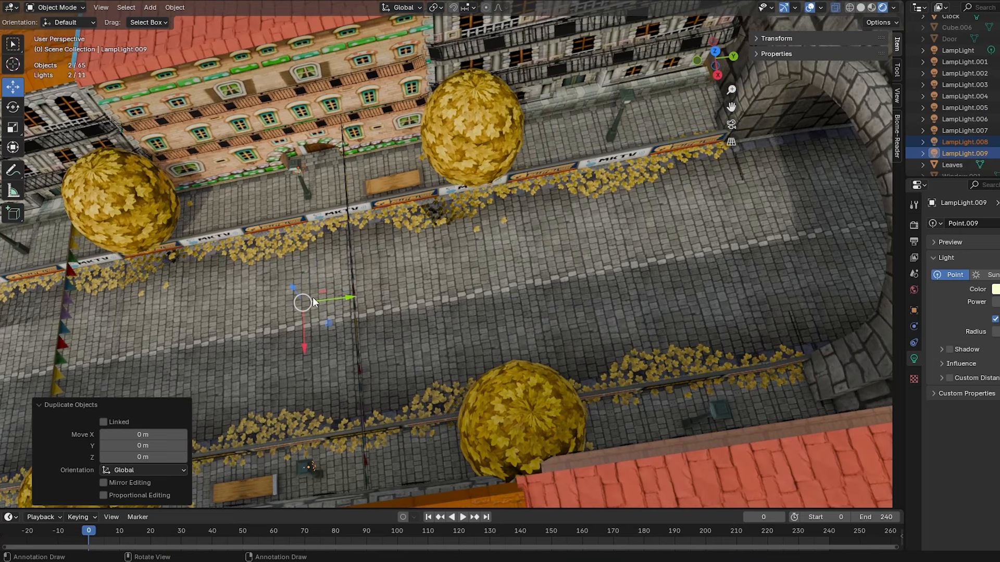
- Move a duplicated LampLight further along the leaf-covered street
drag(303, 302, 688, 221)
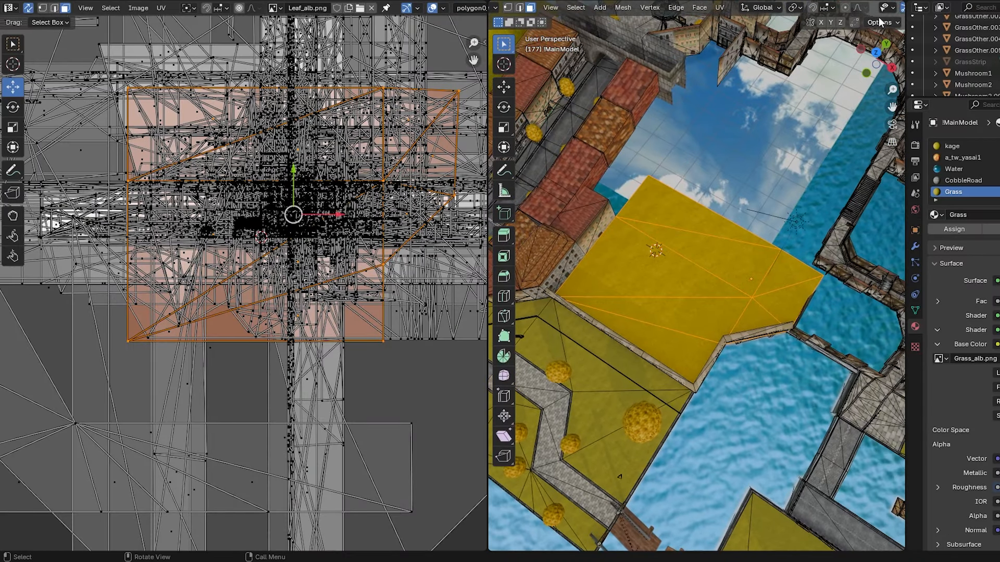
- Enable Live Unwrap in the viewport Options so grass UVs update while editing
click(884, 22)
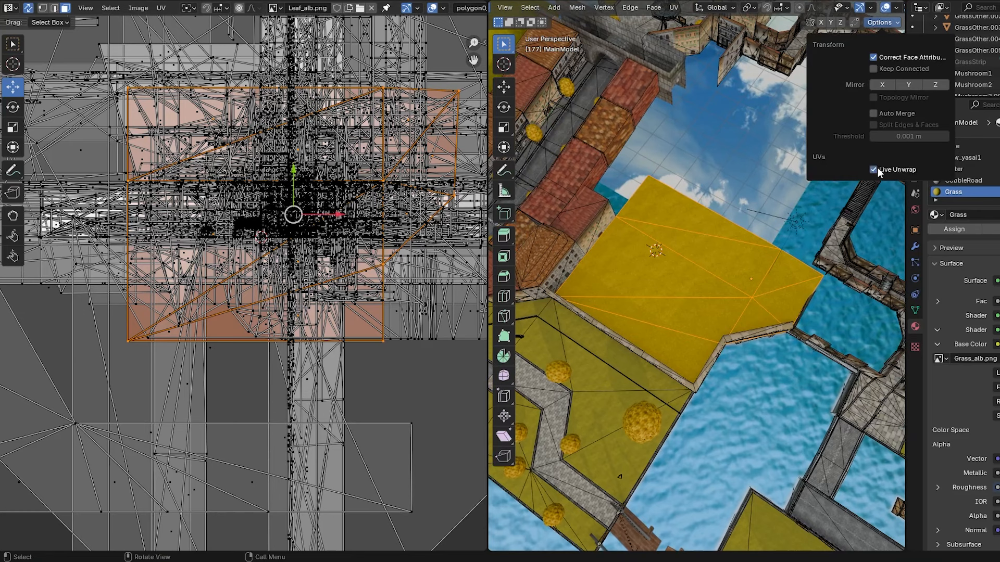